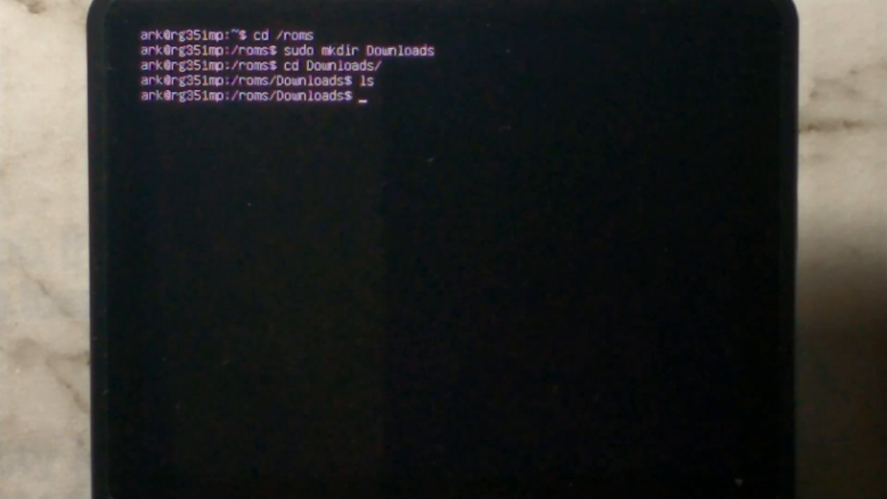
# - Start fetching ArkOS_731251-001 with wget; the transfer fails at 21% with an expired-link error
pyautogui.write('wget rebrand.ly/ArkOS_731251-001')
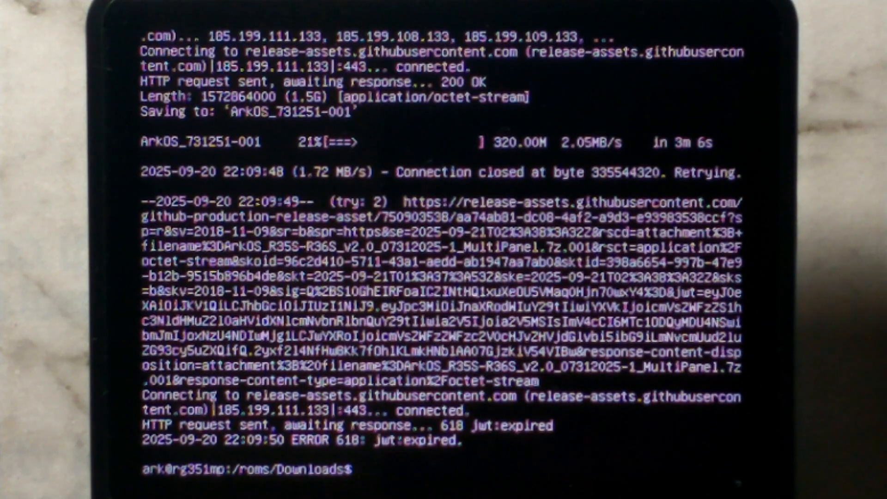
# - Resume ArkOS_731251-001 with wget -c and fetch ArkOS_731251-002 until both parts are saved
pyautogui.write('wget rebrand.ly/ArkOS_731251-001 -')
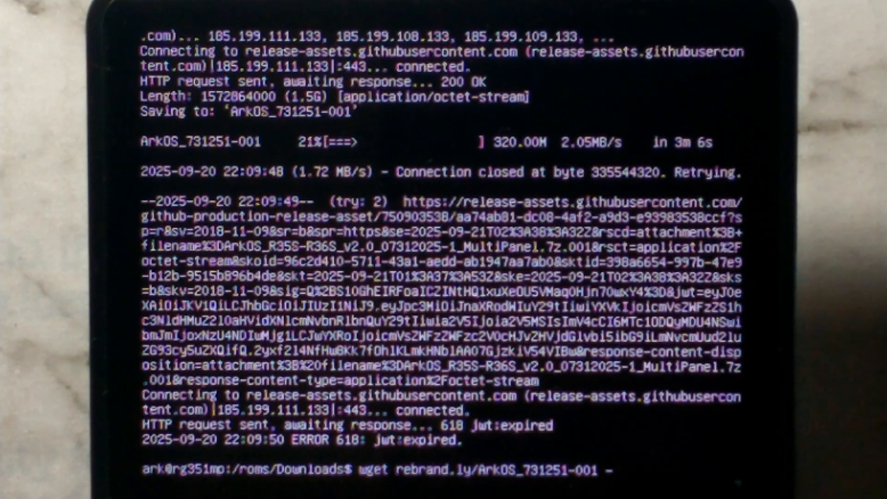
pyautogui.write('c')
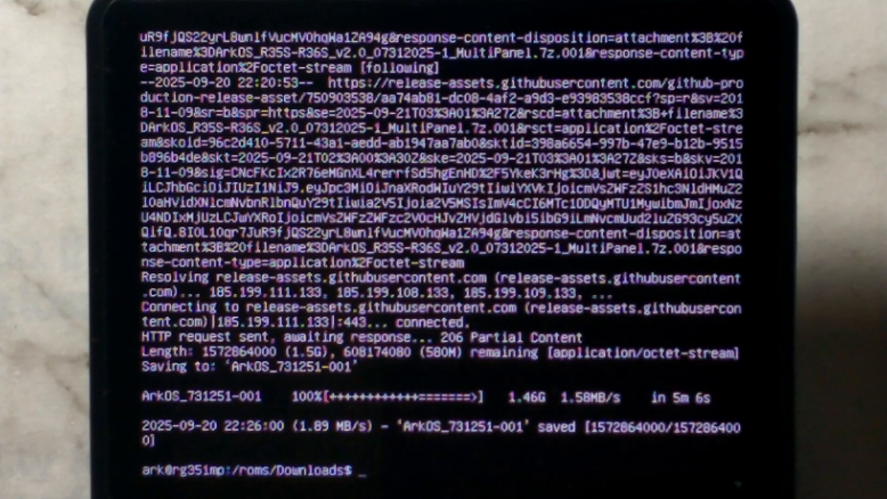
pyautogui.write('wget rebrand.ly/ArkOS_731251-001 -c')
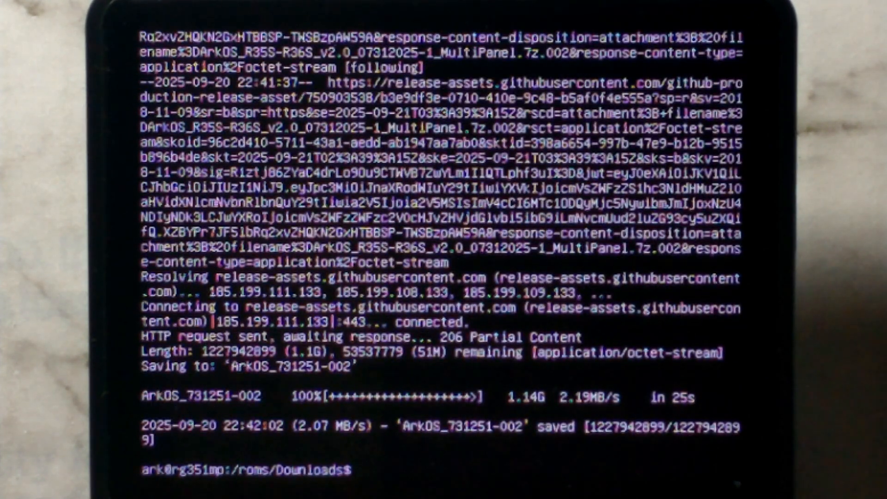
# - List Downloads and rename ArkOS_731251-001 and -002 to arkos.001 and arkos.002 with mv
pyautogui.write('ls')
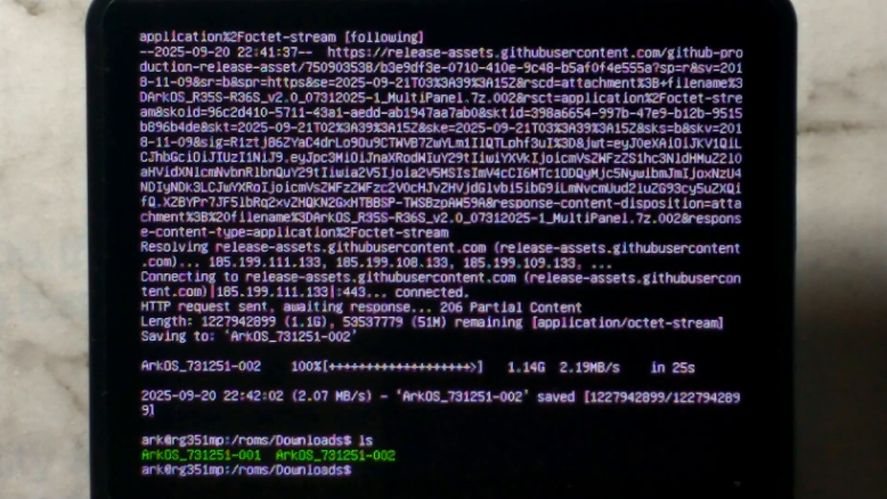
pyautogui.write('mv')
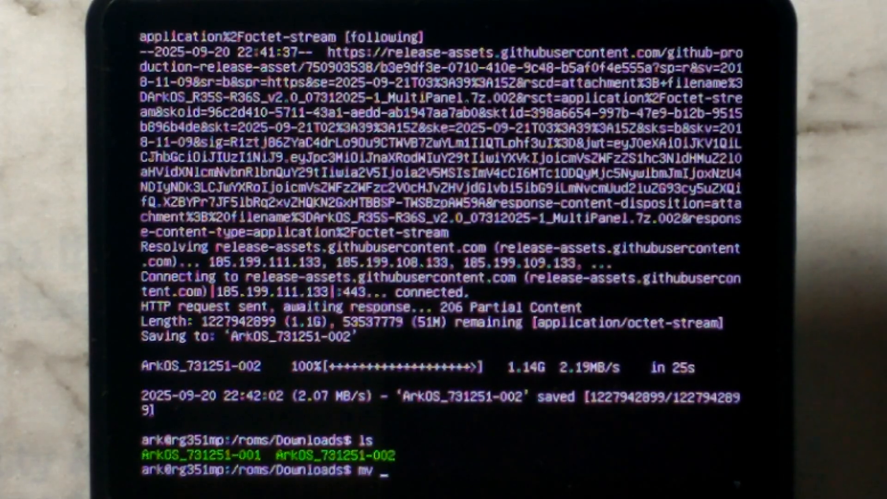
pyautogui.write('ArkOS_731251-001')
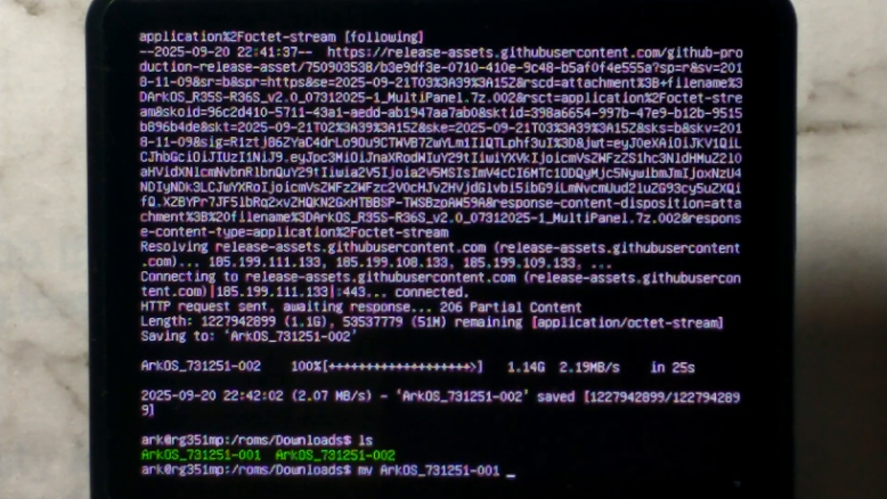
pyautogui.write('arkos.001')
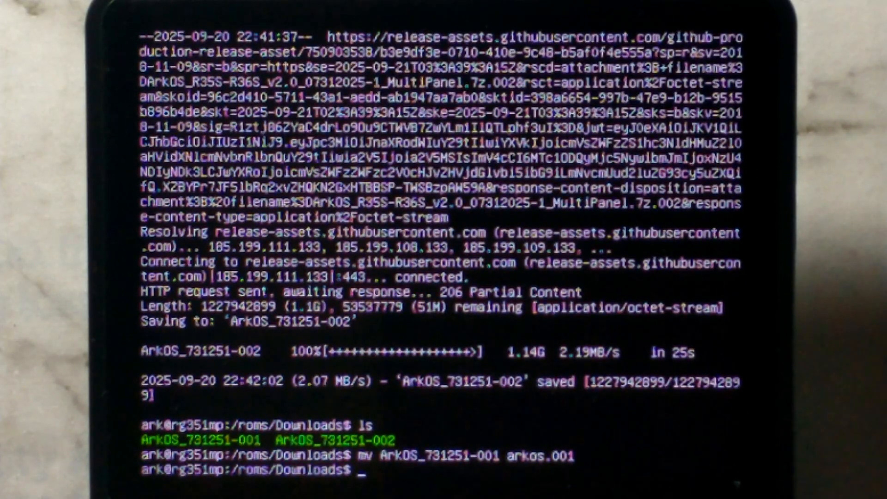
pyautogui.write('mv ArkOS_731251-001 arkos.001')
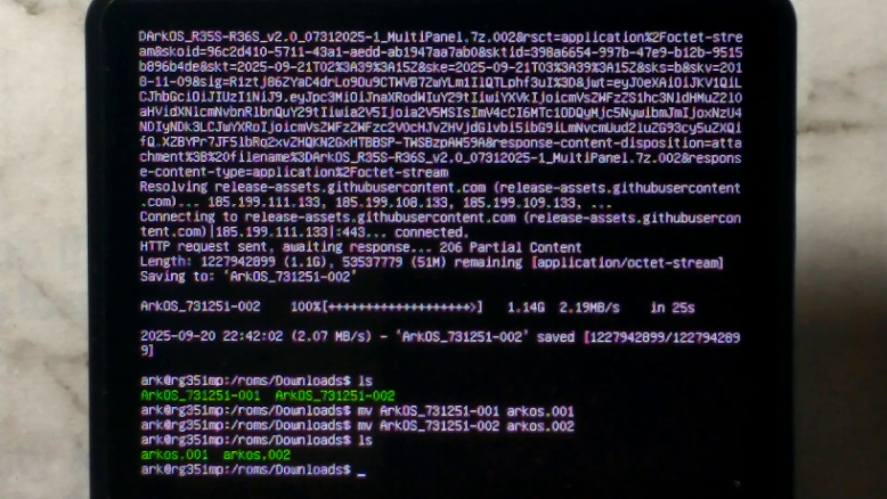
# - Extract arkos.001 with 7z x so the MultiPanel .img appears in Downloads
pyautogui.write('7z')
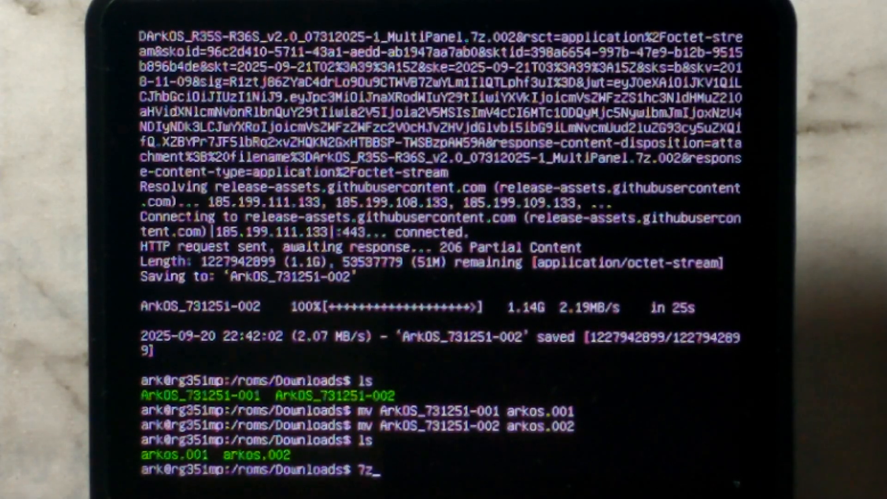
pyautogui.write('x')
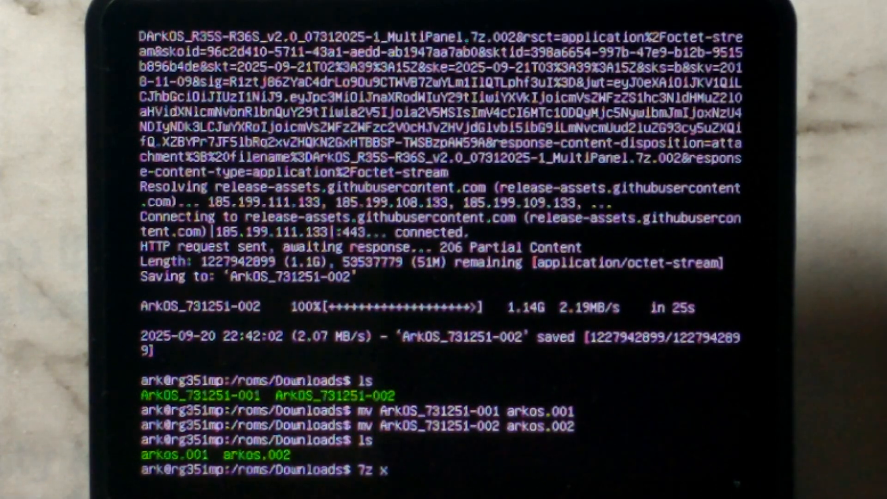
pyautogui.write('arkos.0')
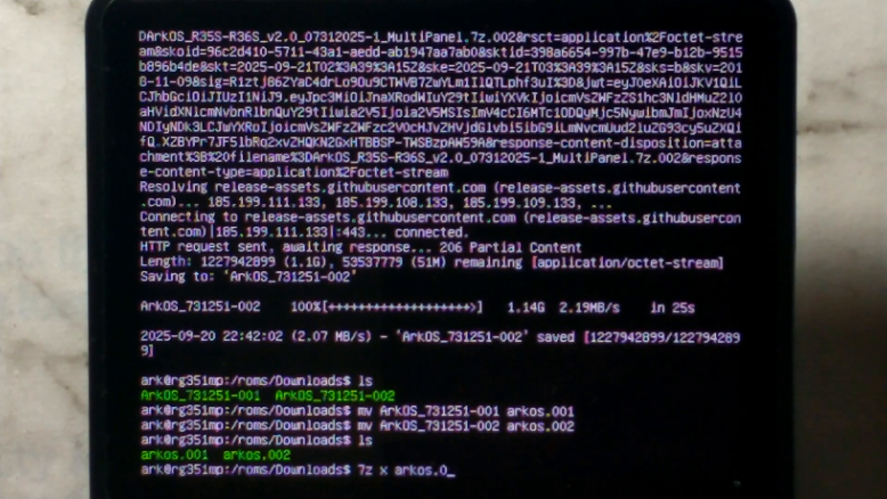
pyautogui.write('01')
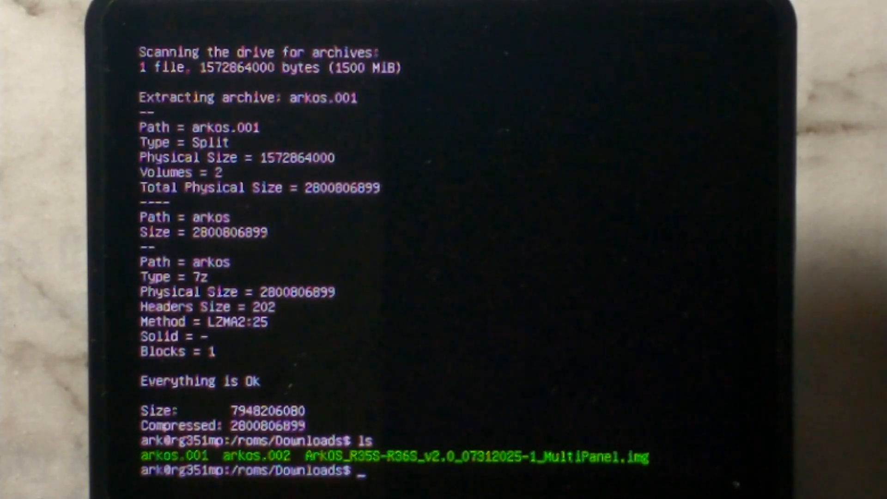
# - List the attached disks with lsblk to identify the second 14.5G card as mmcblk1
pyautogui.write('lsbl')
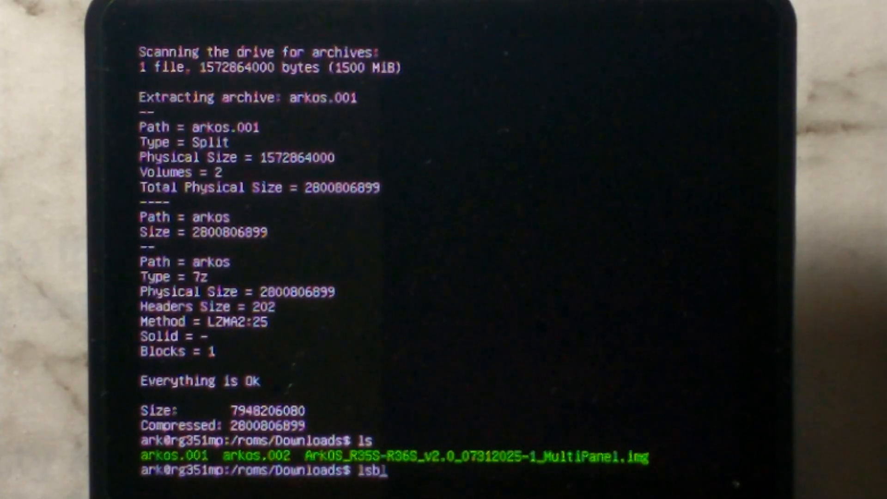
pyautogui.press('Return')
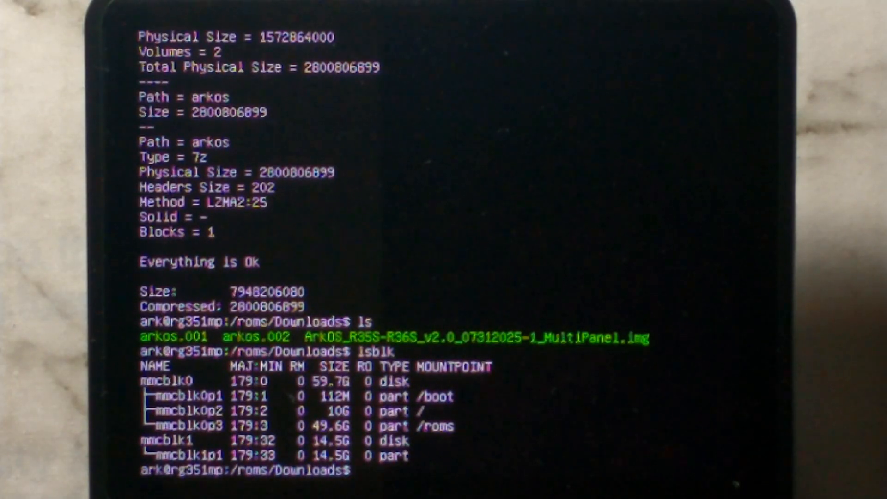
# - Write the MultiPanel image to /dev/mmcblk1 with sudo dd bs=4M, progress shown, then sync
pyautogui.write('sudo dd')
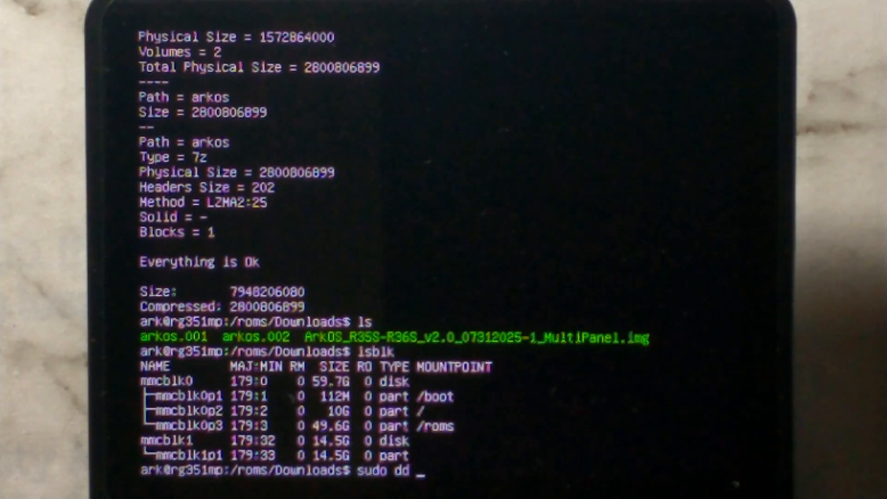
pyautogui.write('bs=4M')
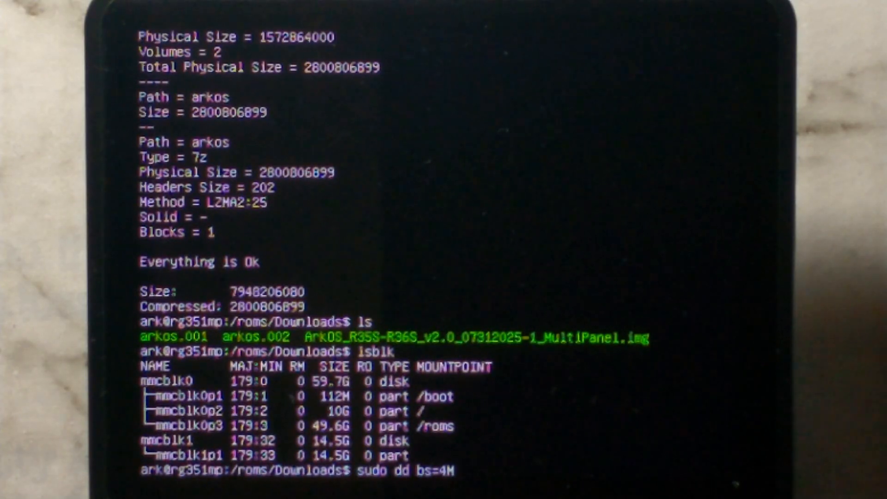
pyautogui.write('if=')
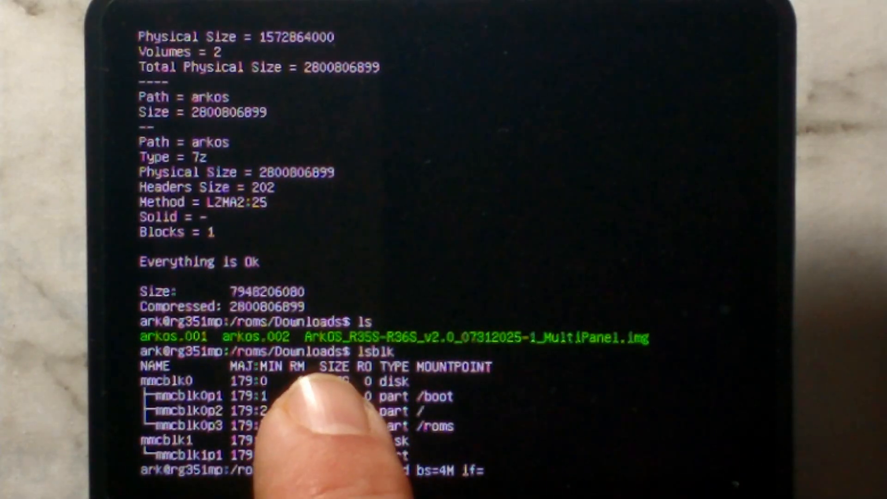
pyautogui.write('sudo dd bs=4M if=ArkOS_R35S-R36S_v2.0_07312025-1_MultiPanel.img o')
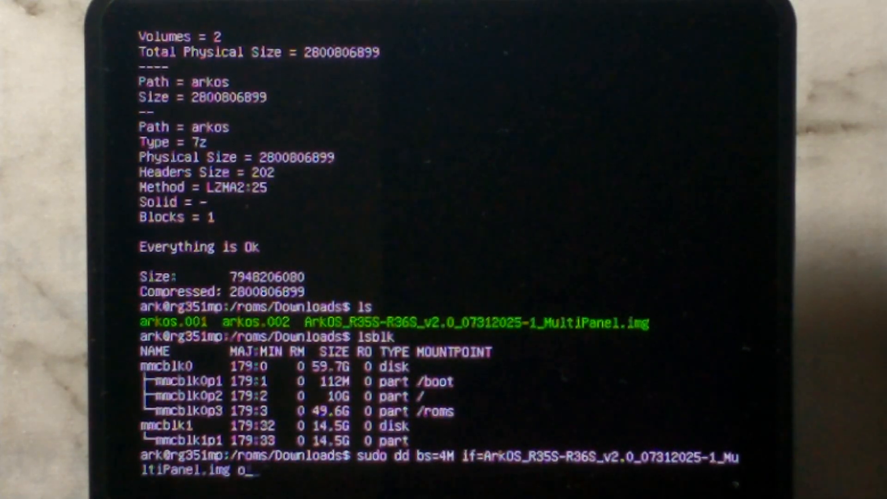
pyautogui.write('f=/')
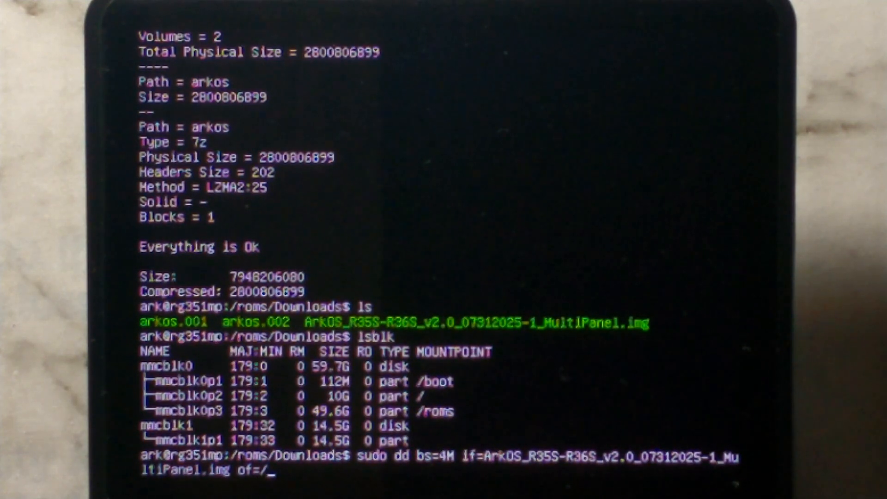
pyautogui.write('dev/')
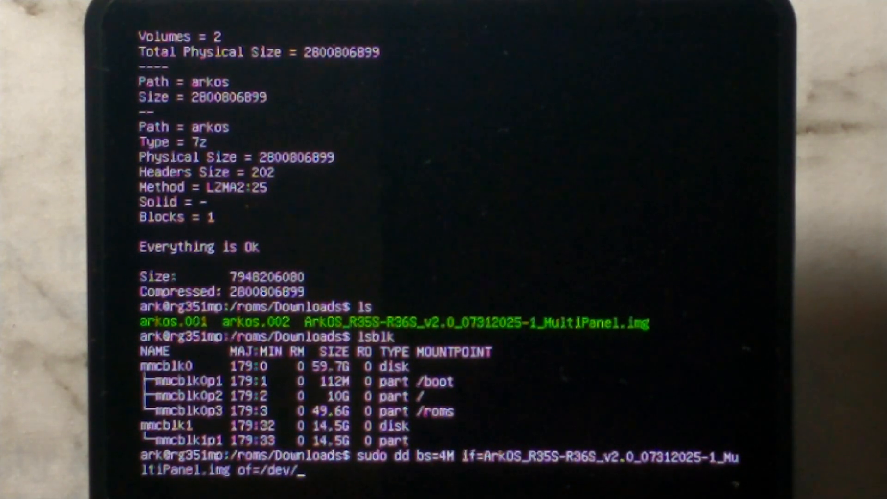
pyautogui.write('m')
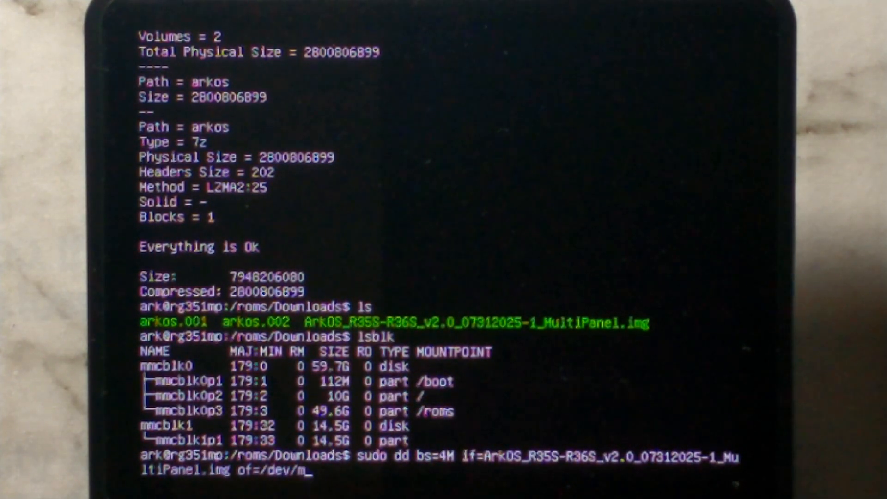
pyautogui.write('mcblk1')
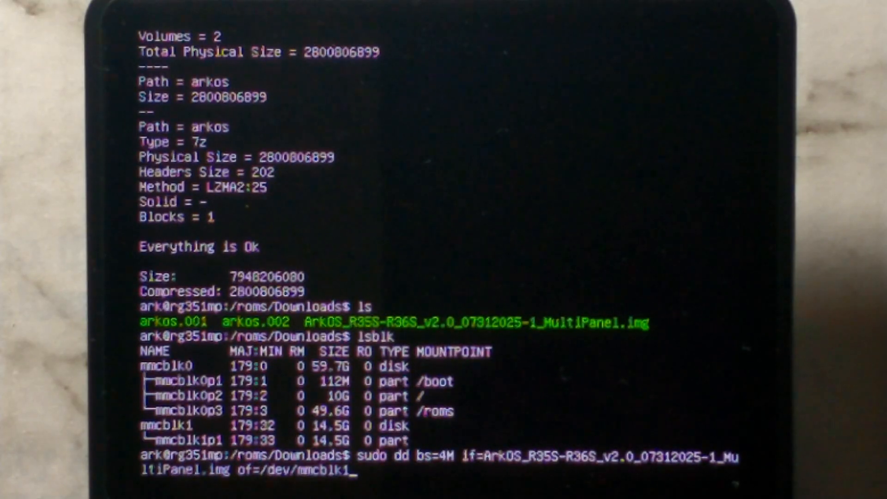
pyautogui.write('status=progress')
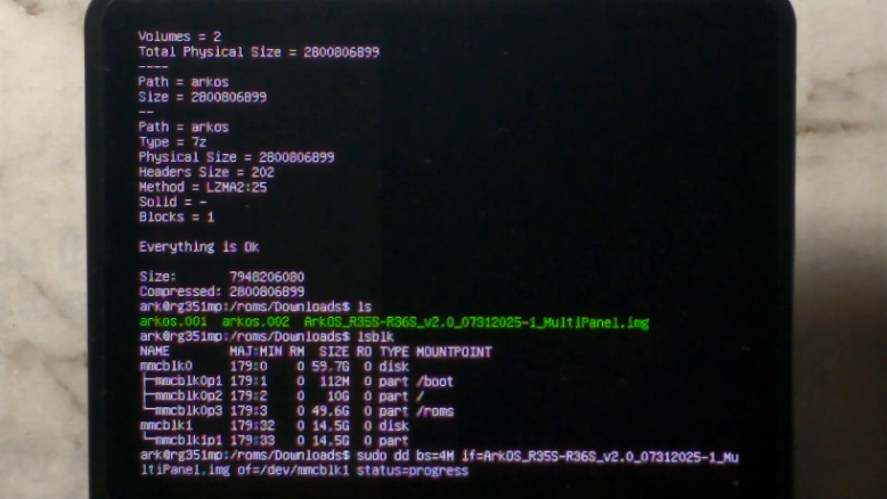
pyautogui.write('&& sync')
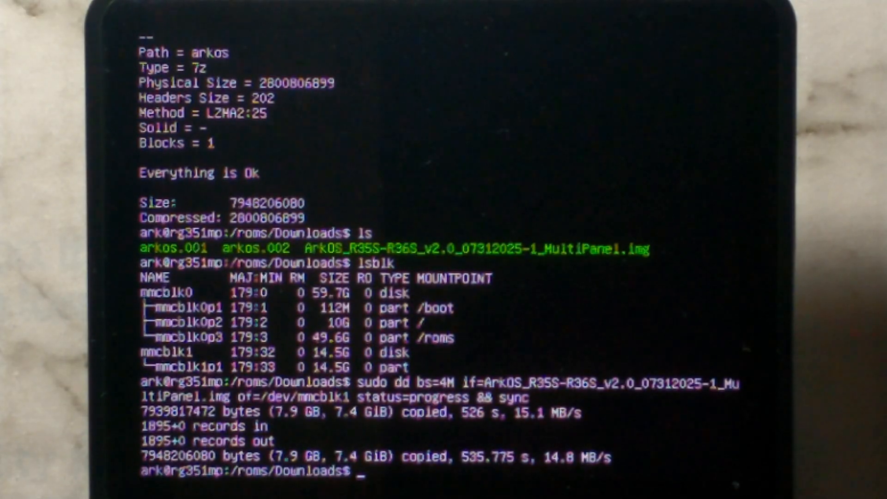
# - Shut the handheld down with sudo shutdown -h so it restarts on the new ArkOS card
pyautogui.write('sudo shutdown')
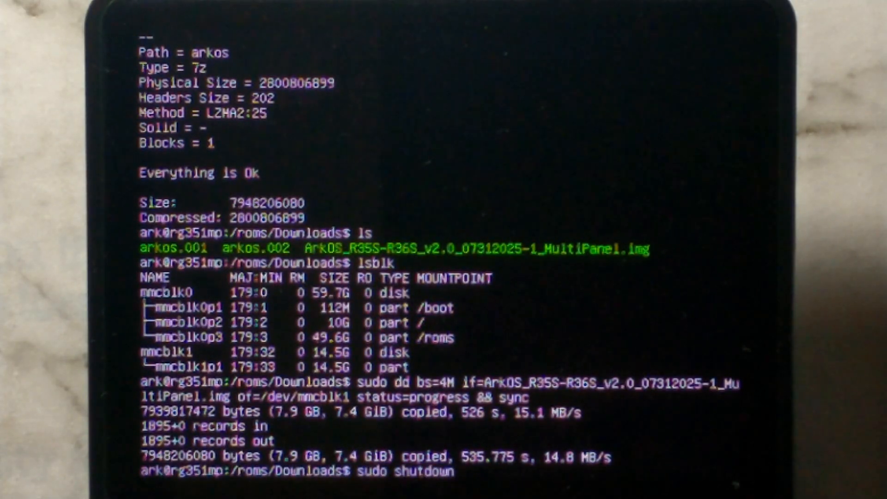
pyautogui.write('-h')
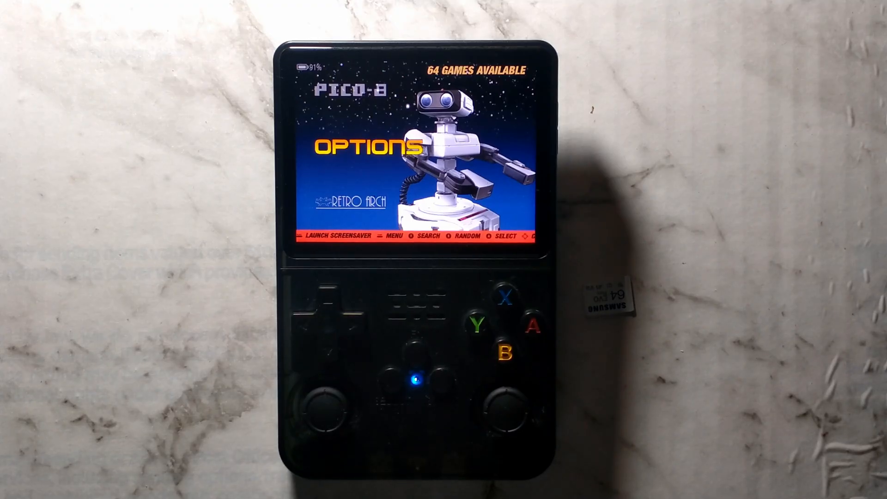
# - Scroll the system carousel from Options to PICO-8, with Favorites alongside
pyautogui.click(405, 390)
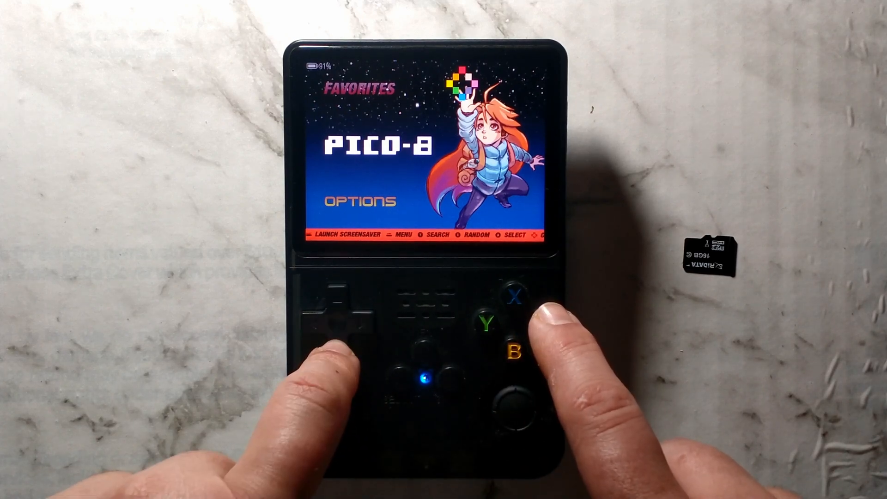
# - Launch File Manager on /roms and bring up the Copy/Cut/Delete actions for the dragon32 folder
pyautogui.click(513, 296)
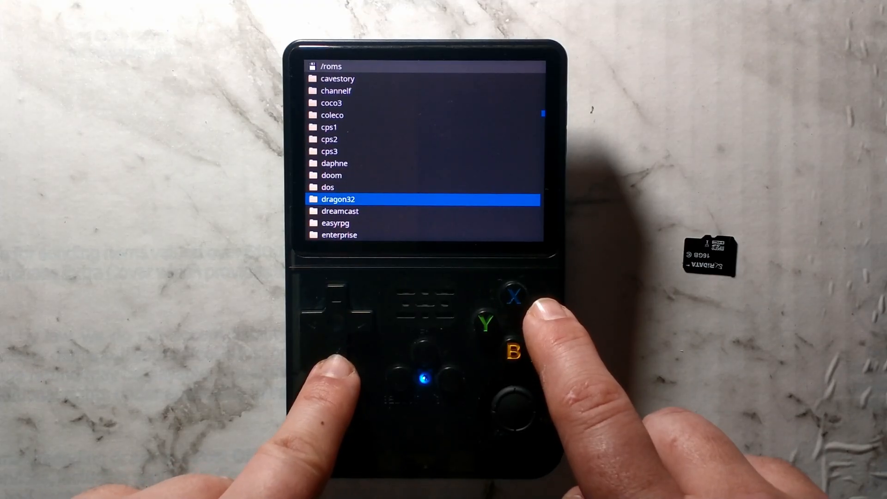
pyautogui.click(513, 297)
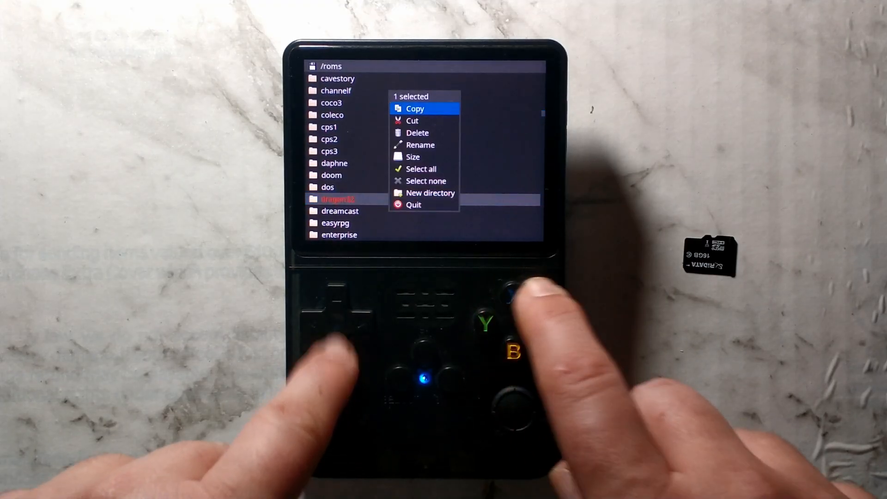